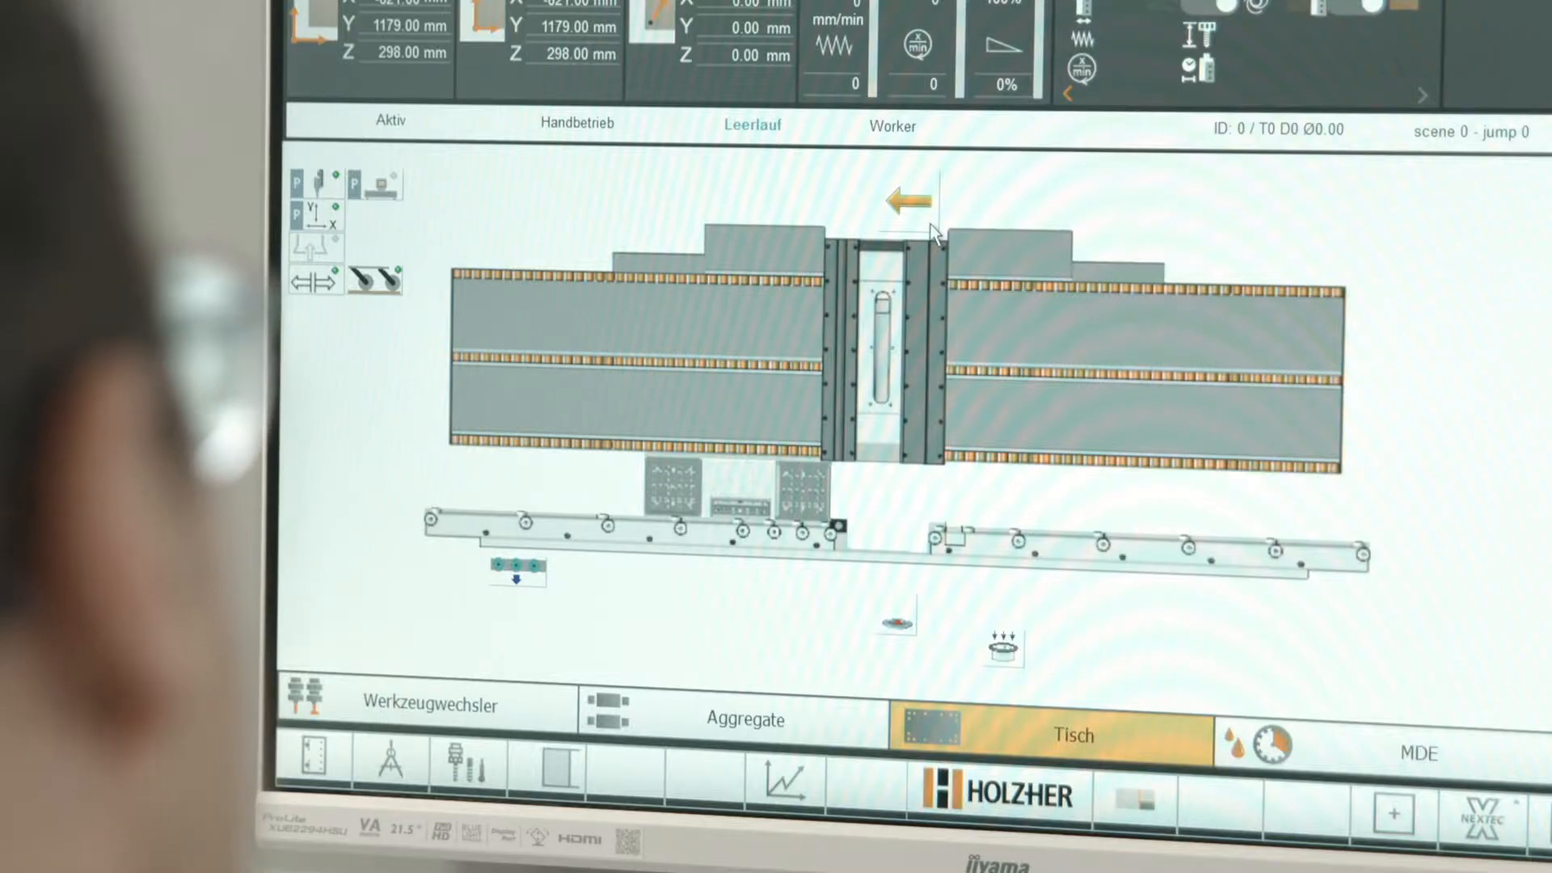
Load Küchenarbeitsplatte.hop (2500 × 600 × 40 mm) from the Hoos folder onto table position AL
click(907, 199)
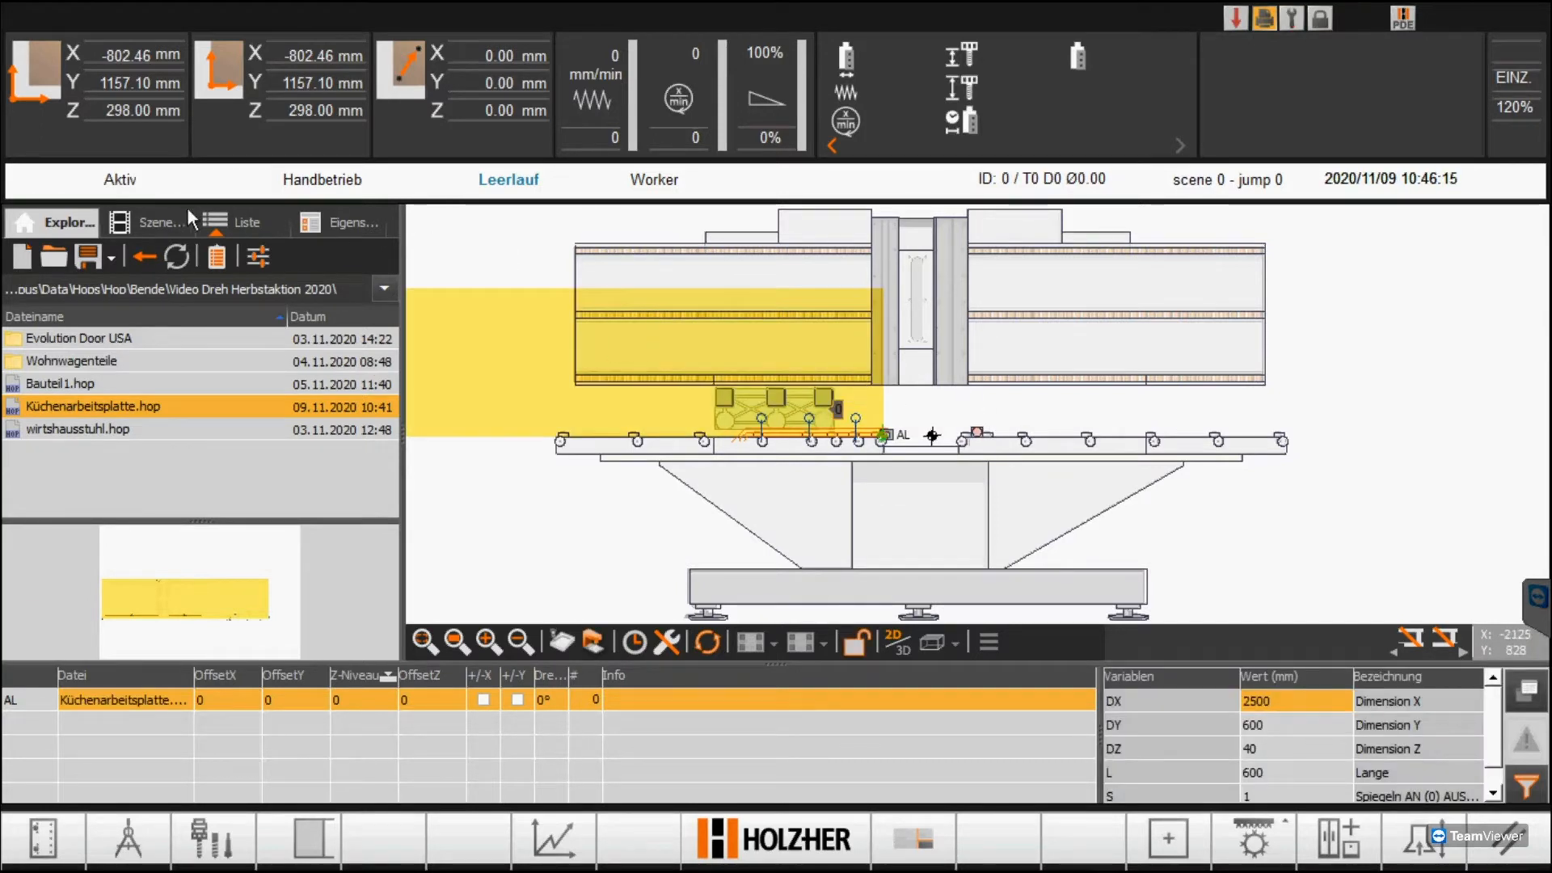
Show the countertop's scene overview and select scene position 3
click(156, 221)
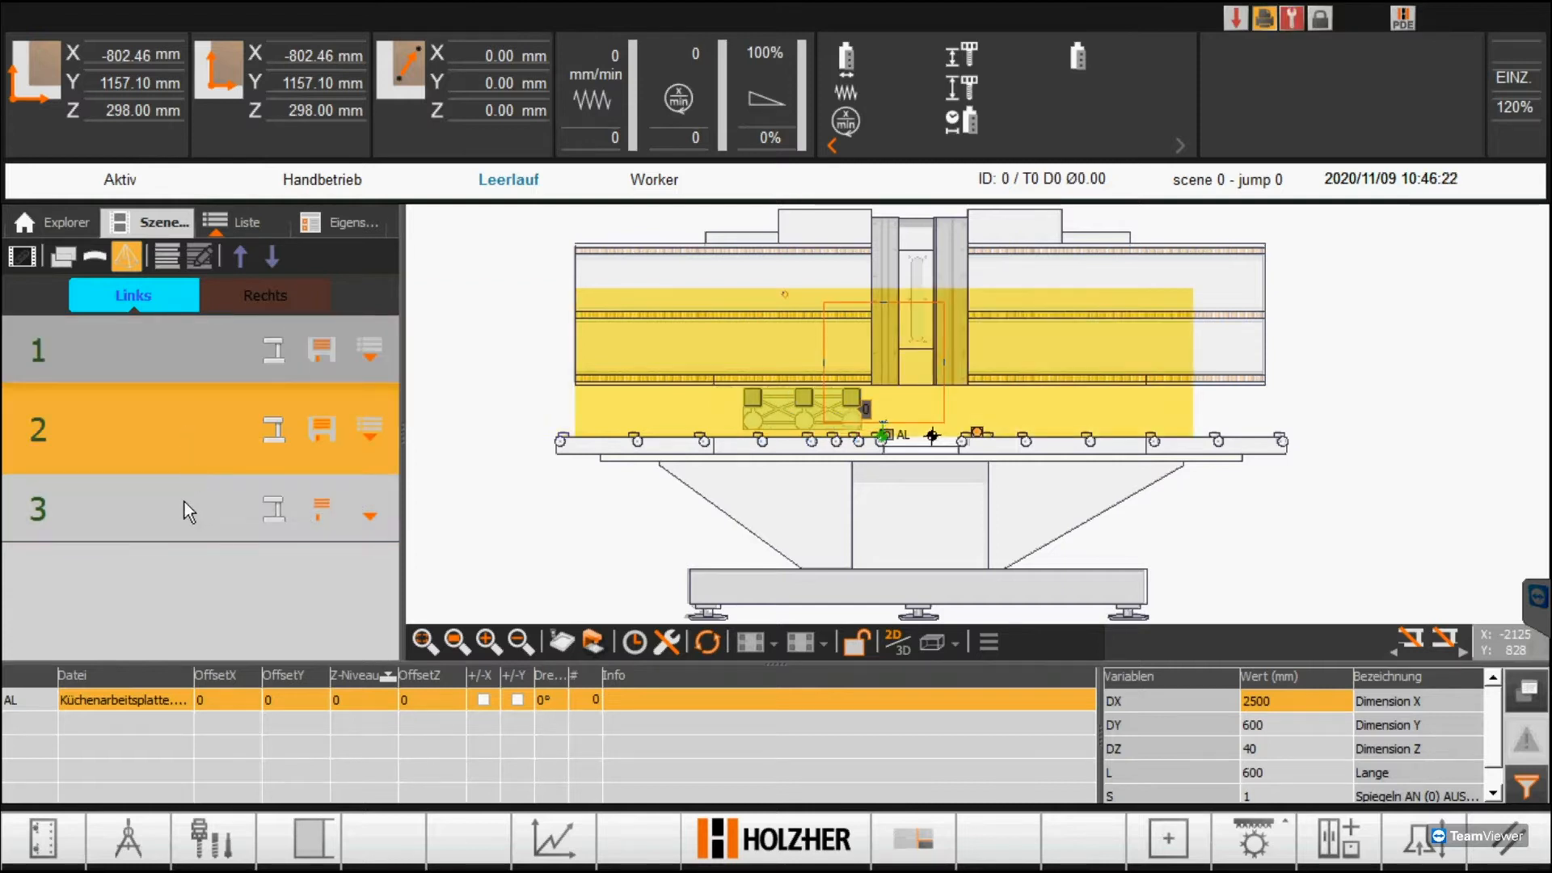
click(36, 508)
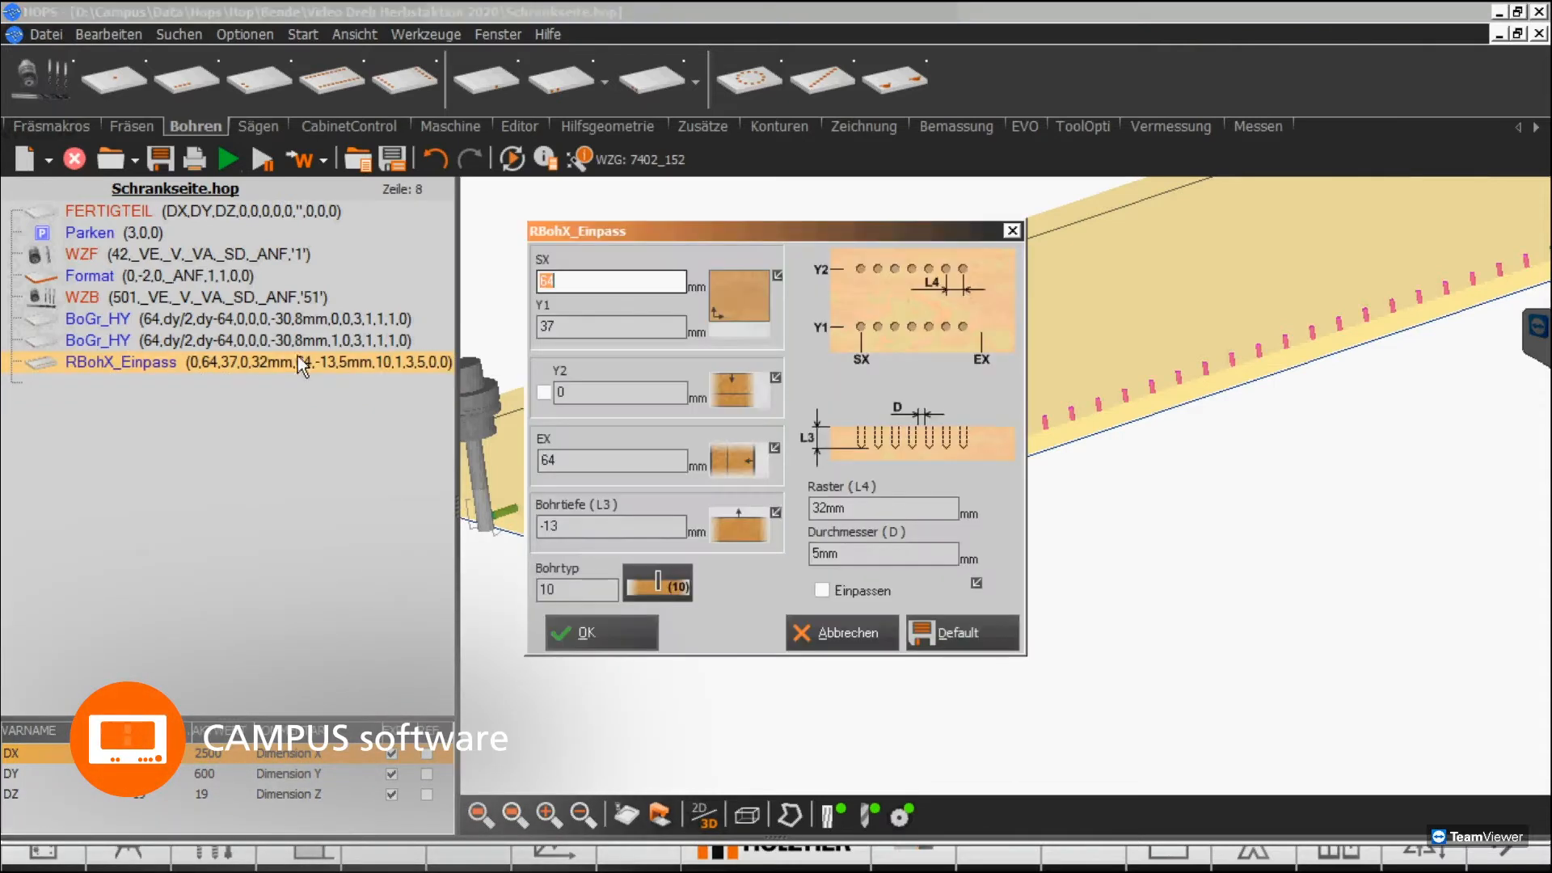
Enable hole row Y2, open Küchenarbeitsplatte.hop, and start the 300 × 200 mm cutout macro
click(543, 392)
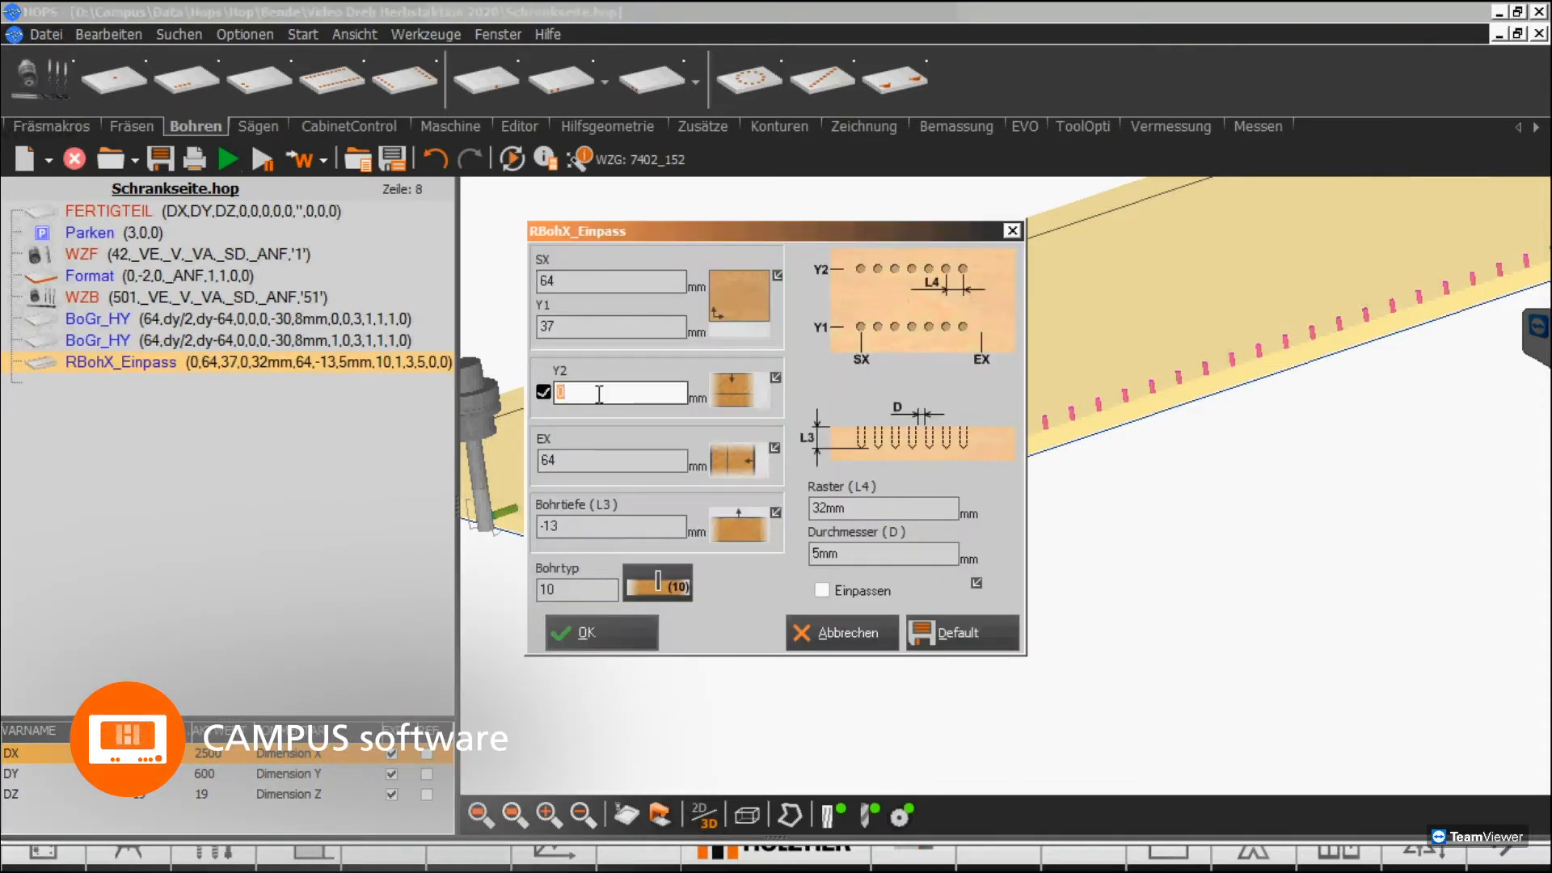
click(601, 632)
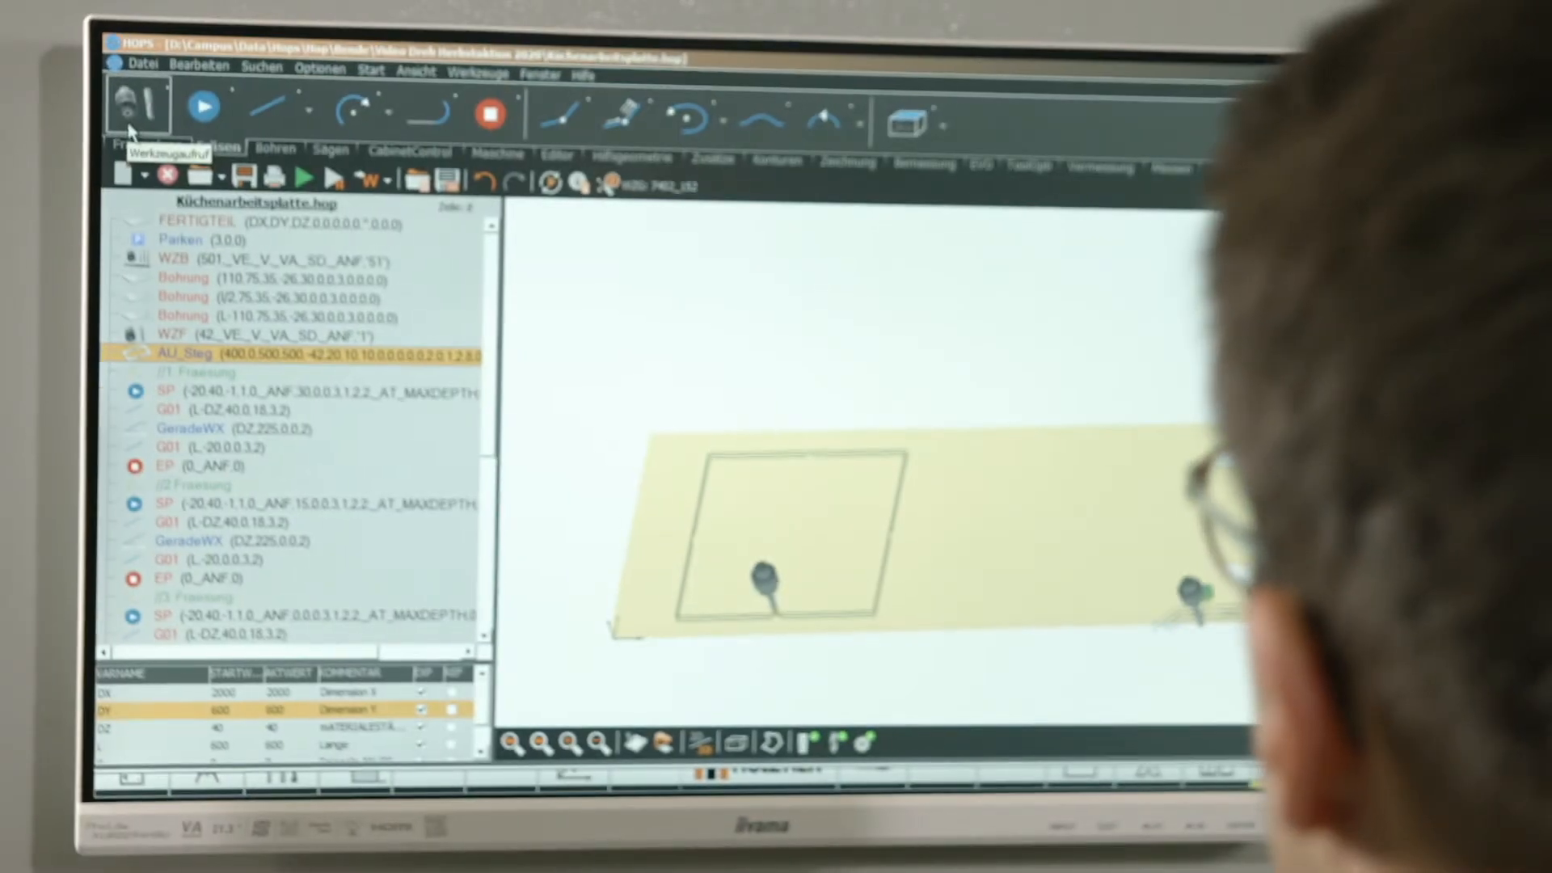
click(260, 76)
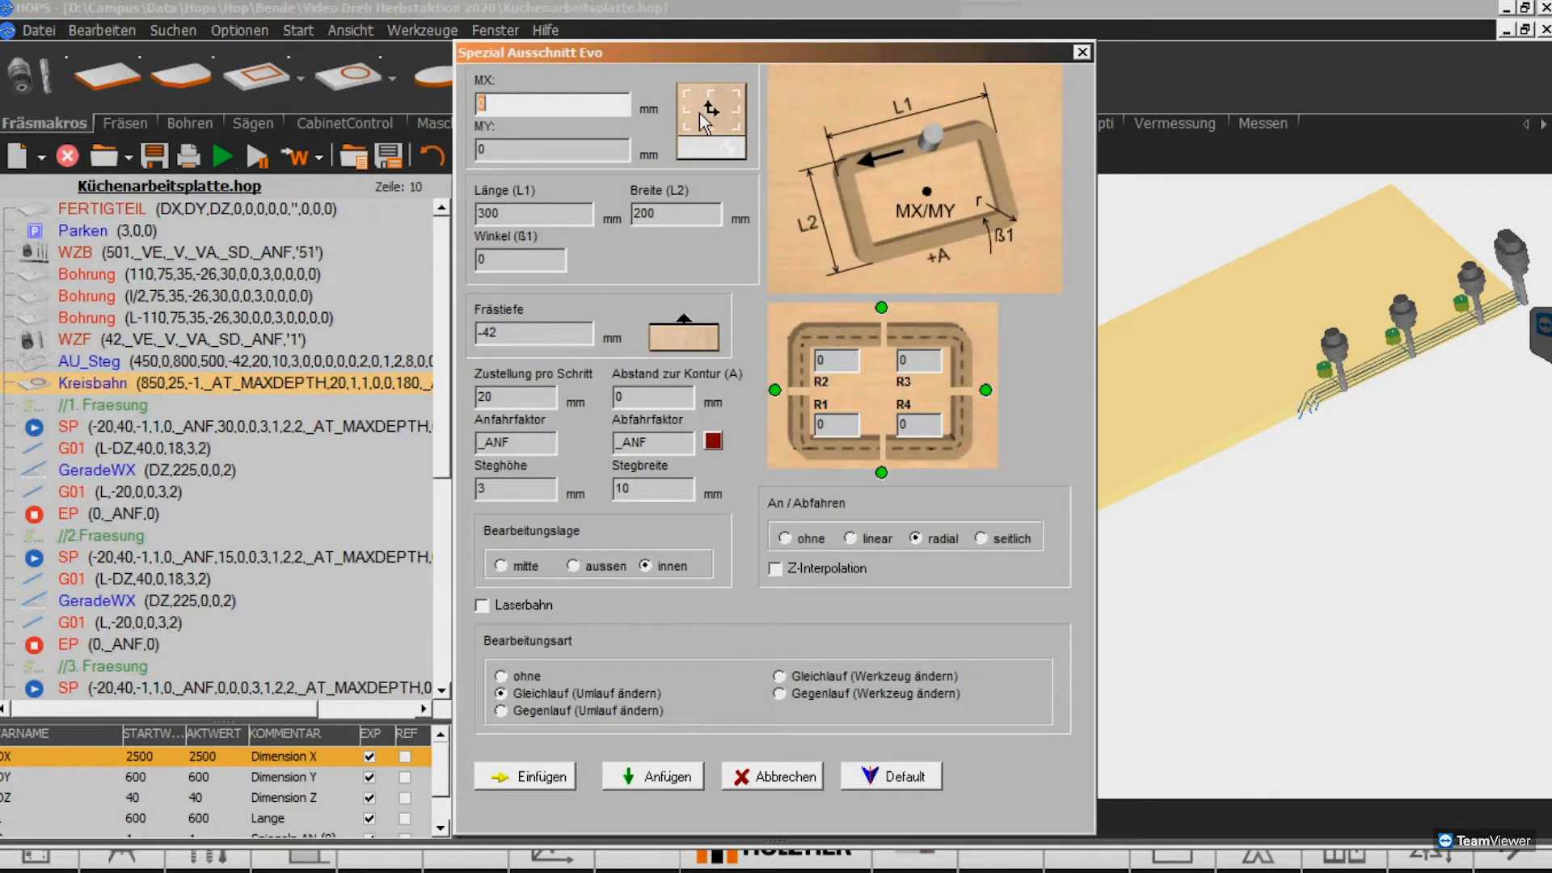
Enter 15 as the cutout's centre X position (MX)
click(553, 103)
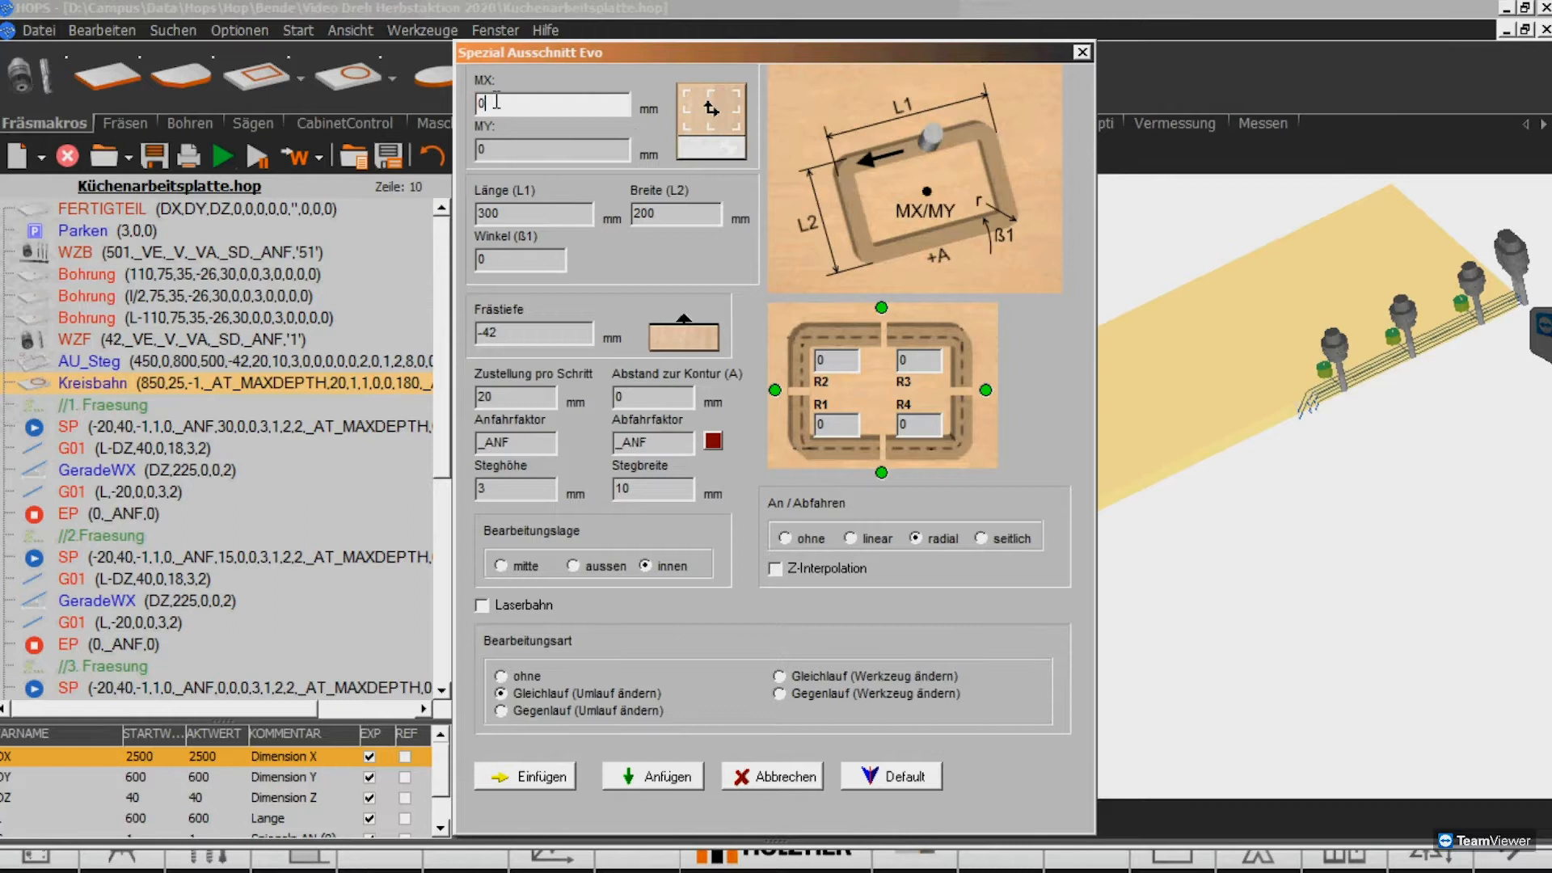
text(15)
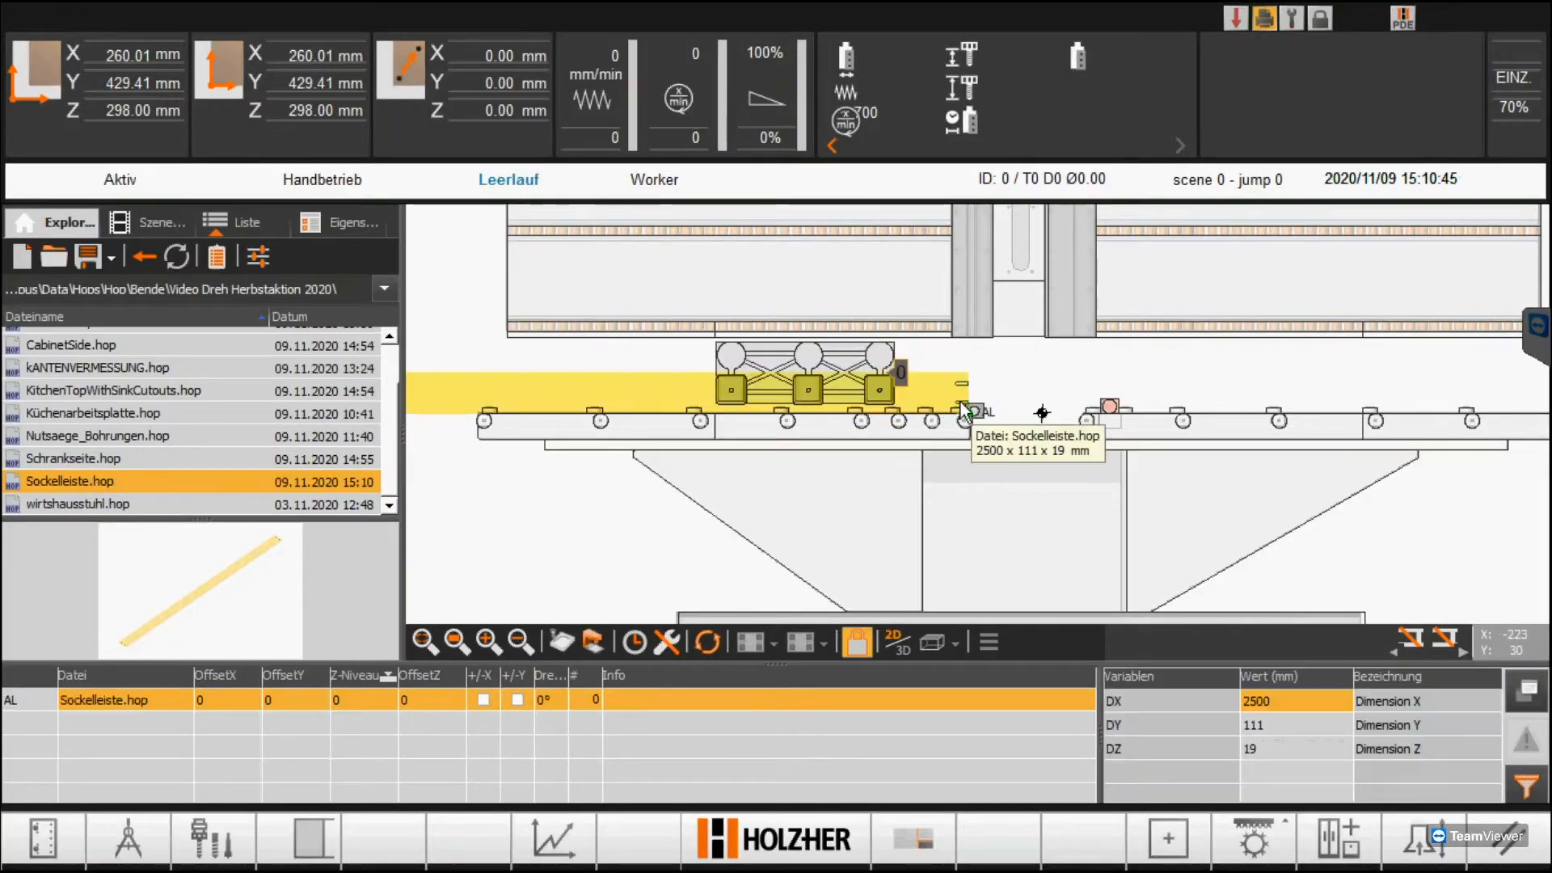
Show the Sockelleiste.hop plinth strip's scene overview with positions 1–3
click(159, 222)
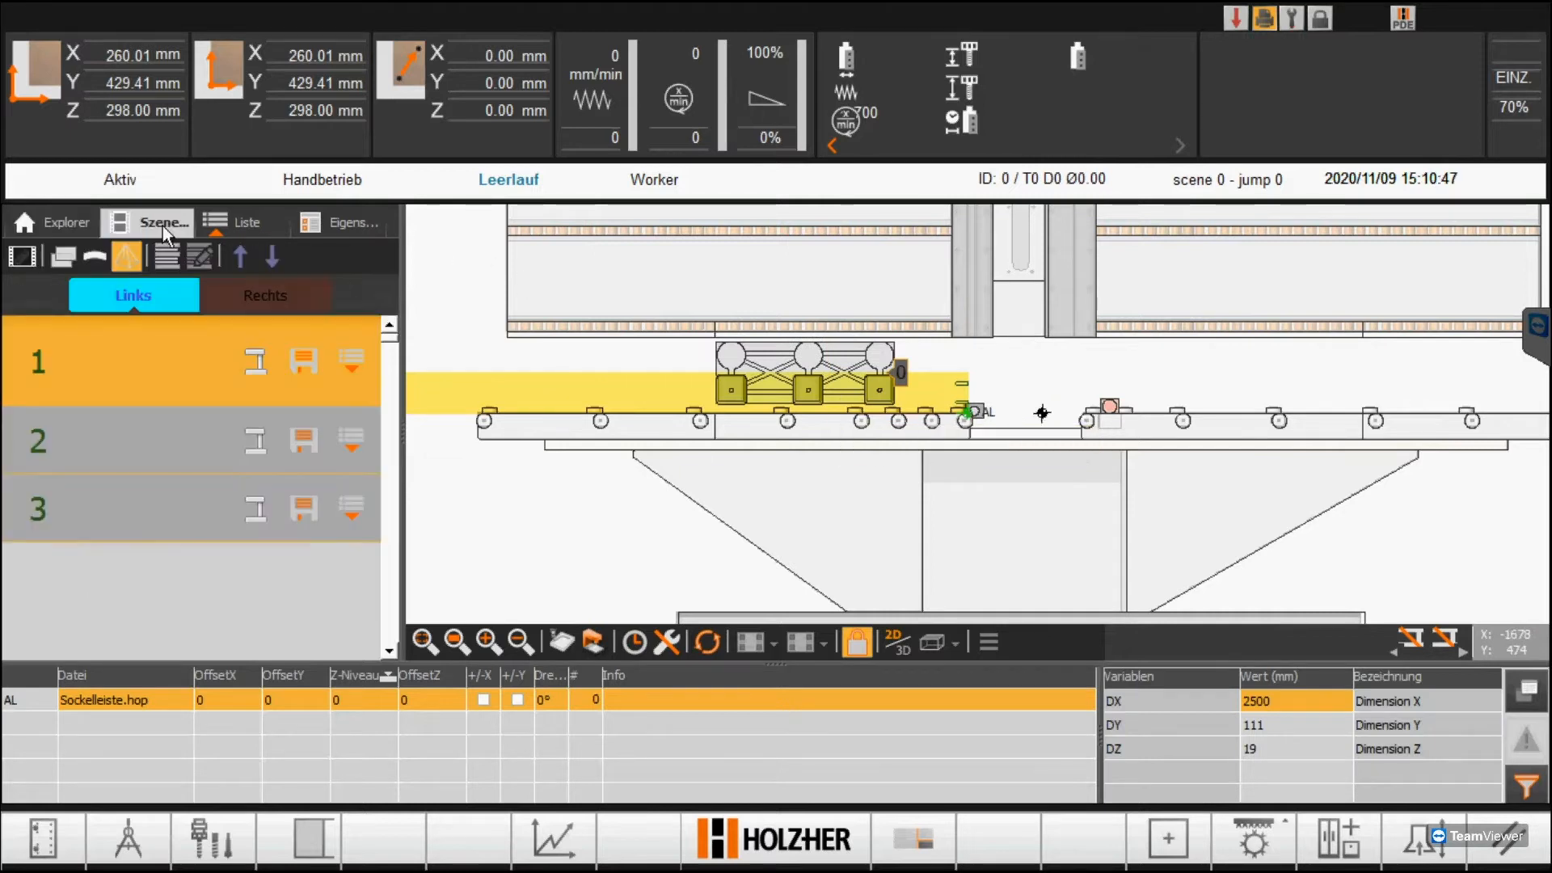
click(138, 436)
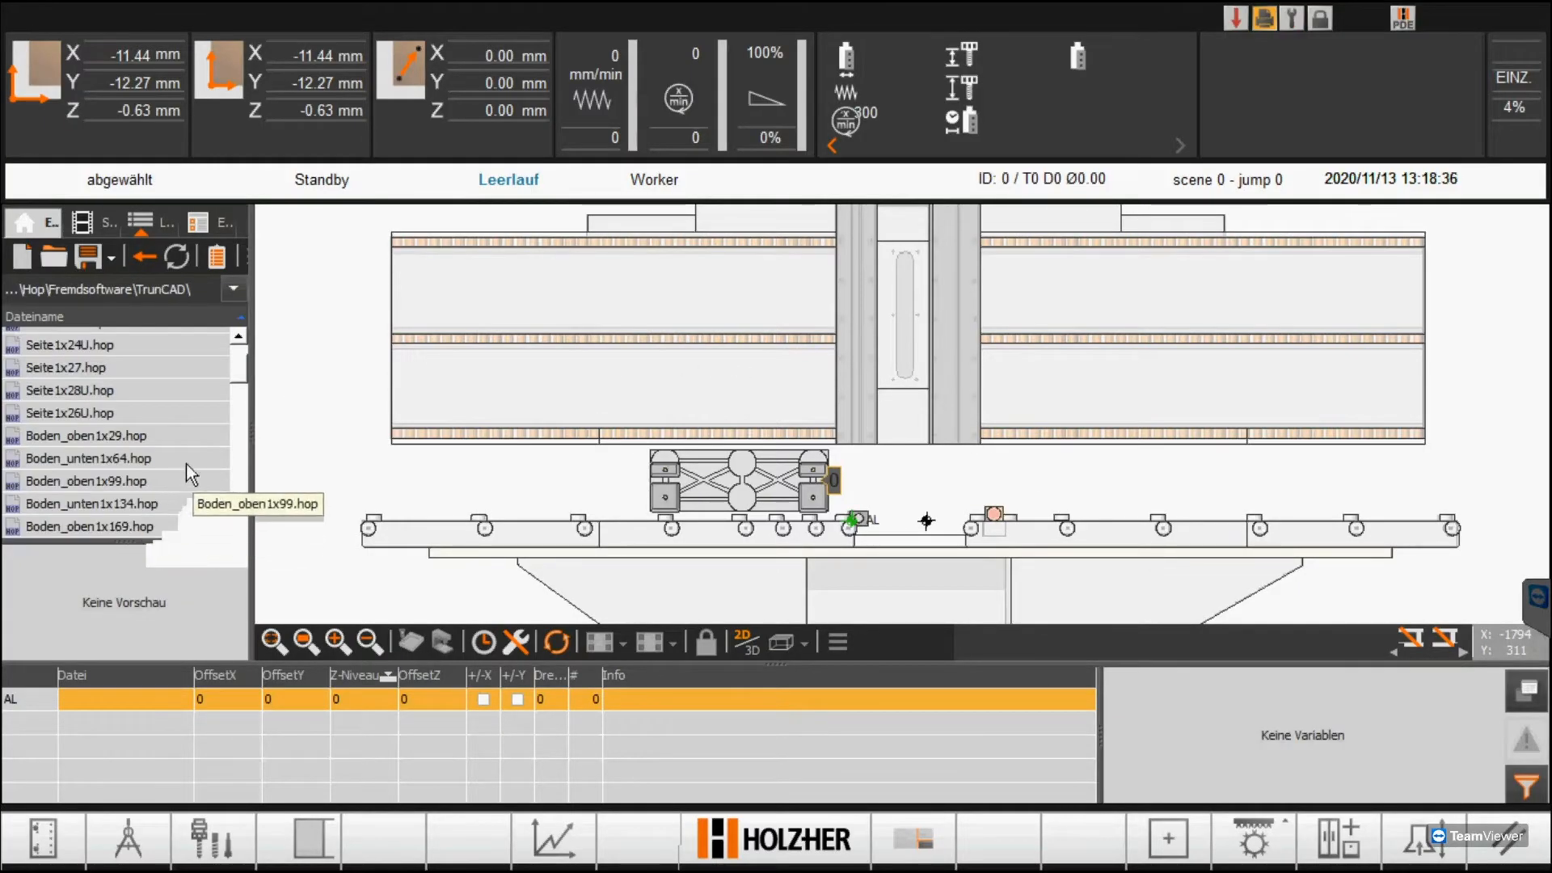
Scroll through the TruCAD folder's list of .hop part files
scroll(down, 3)
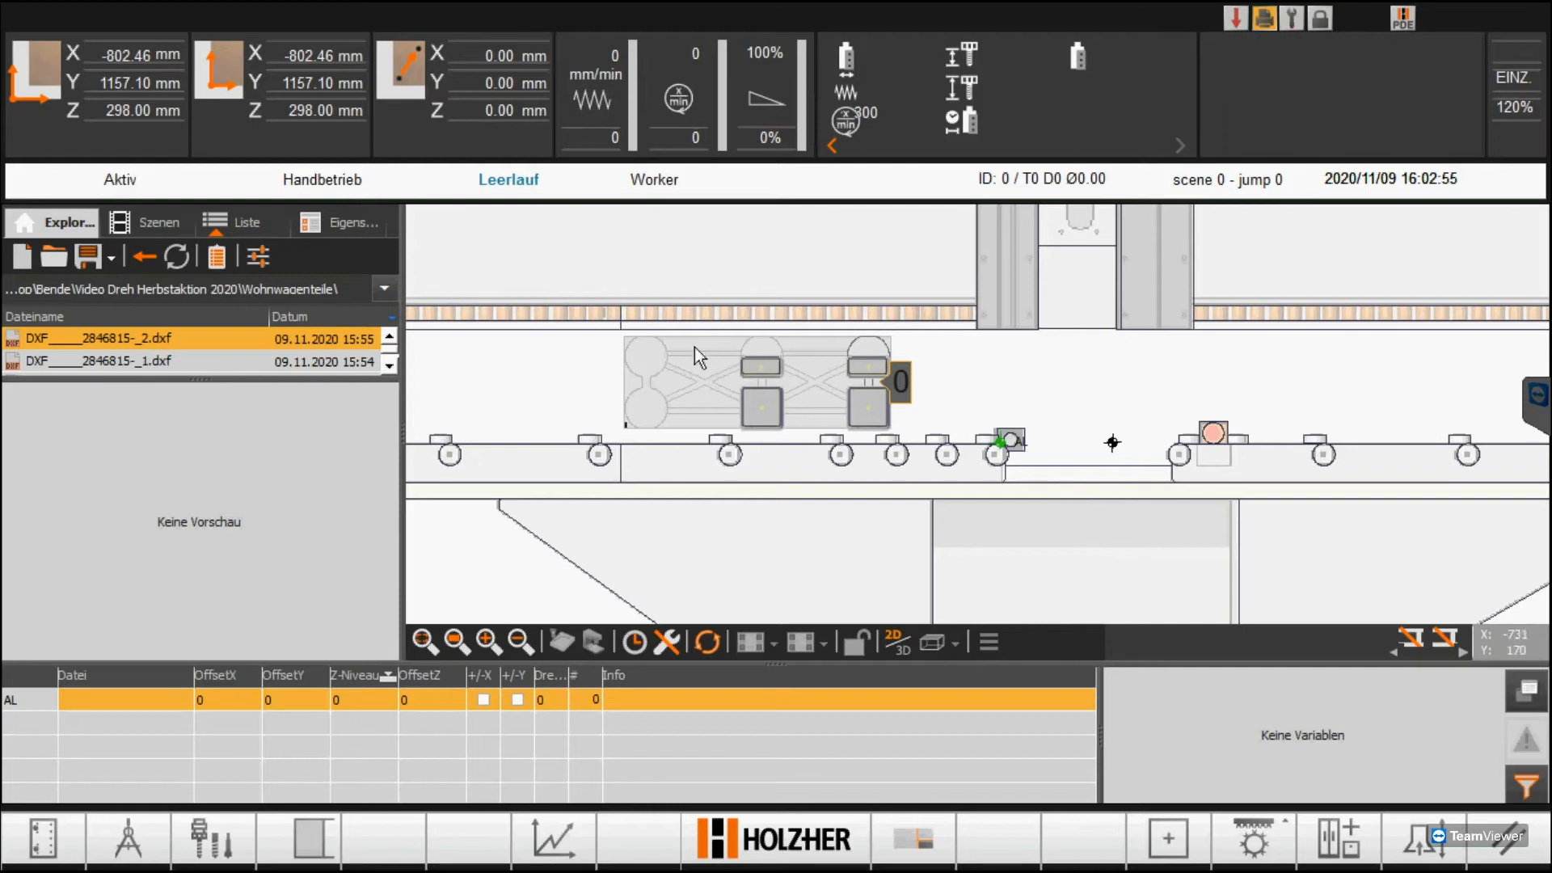
mouse_move(112, 339)
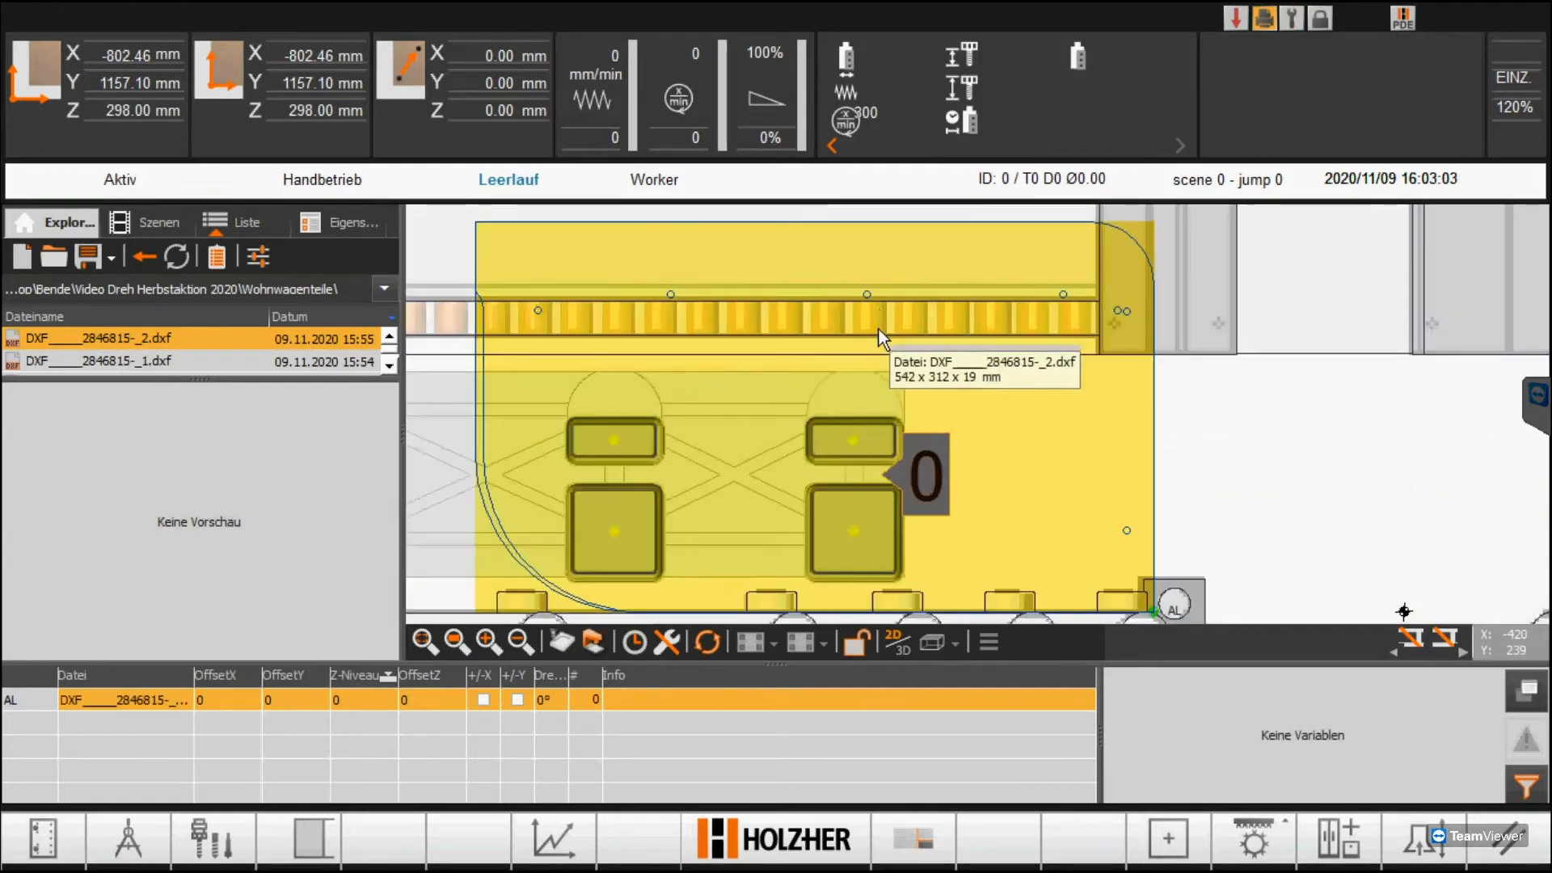
mouse_move(965, 41)
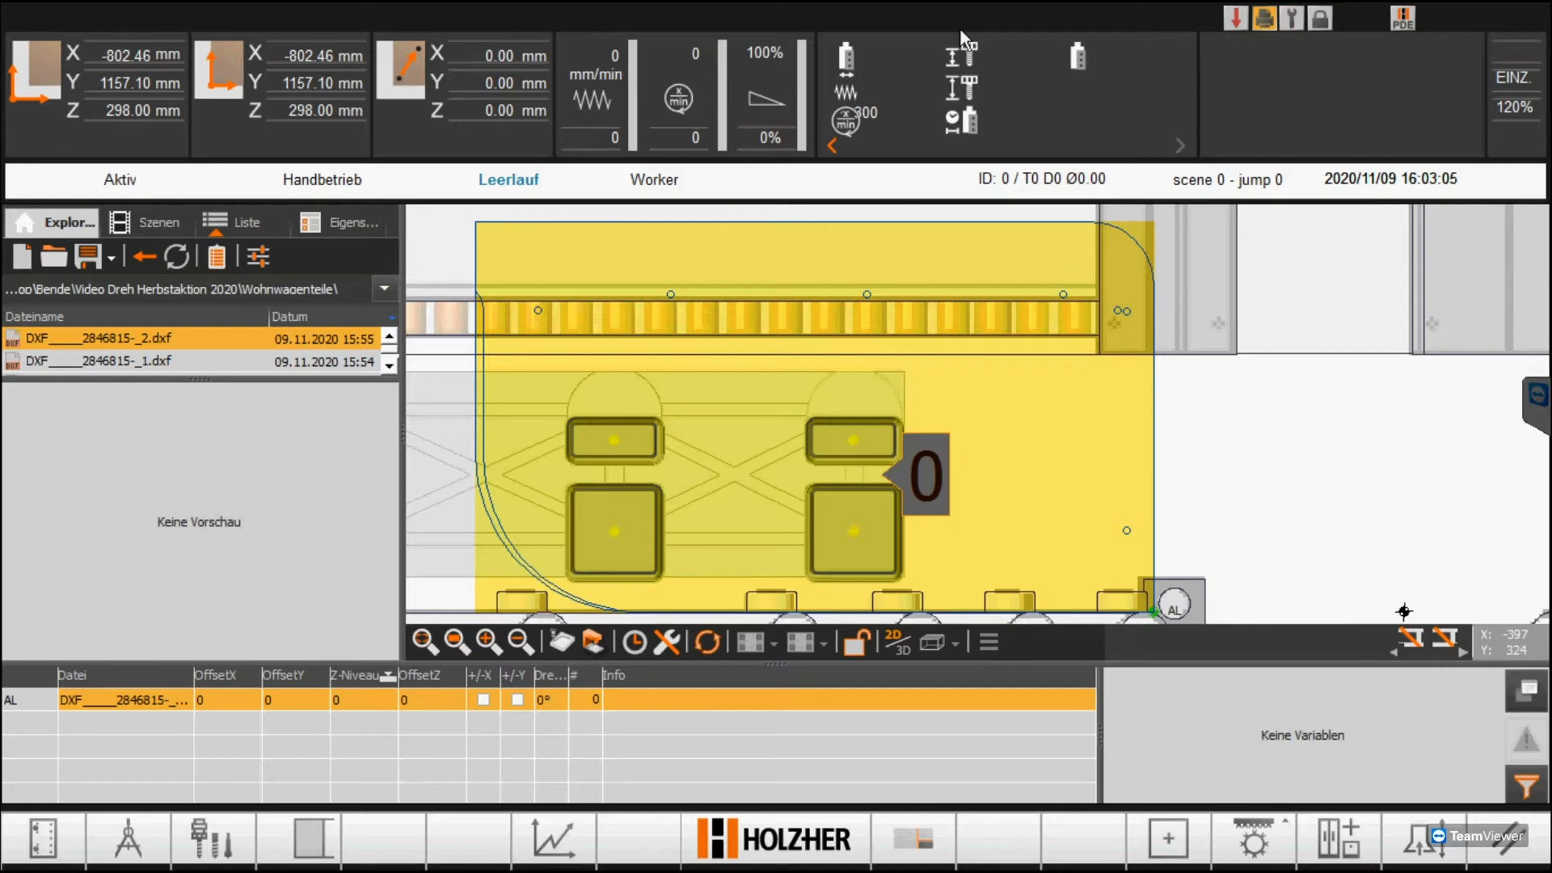
Place the 542 × 312 × 19 mm Wohnwagenteile DXF part onto the machine table
click(899, 641)
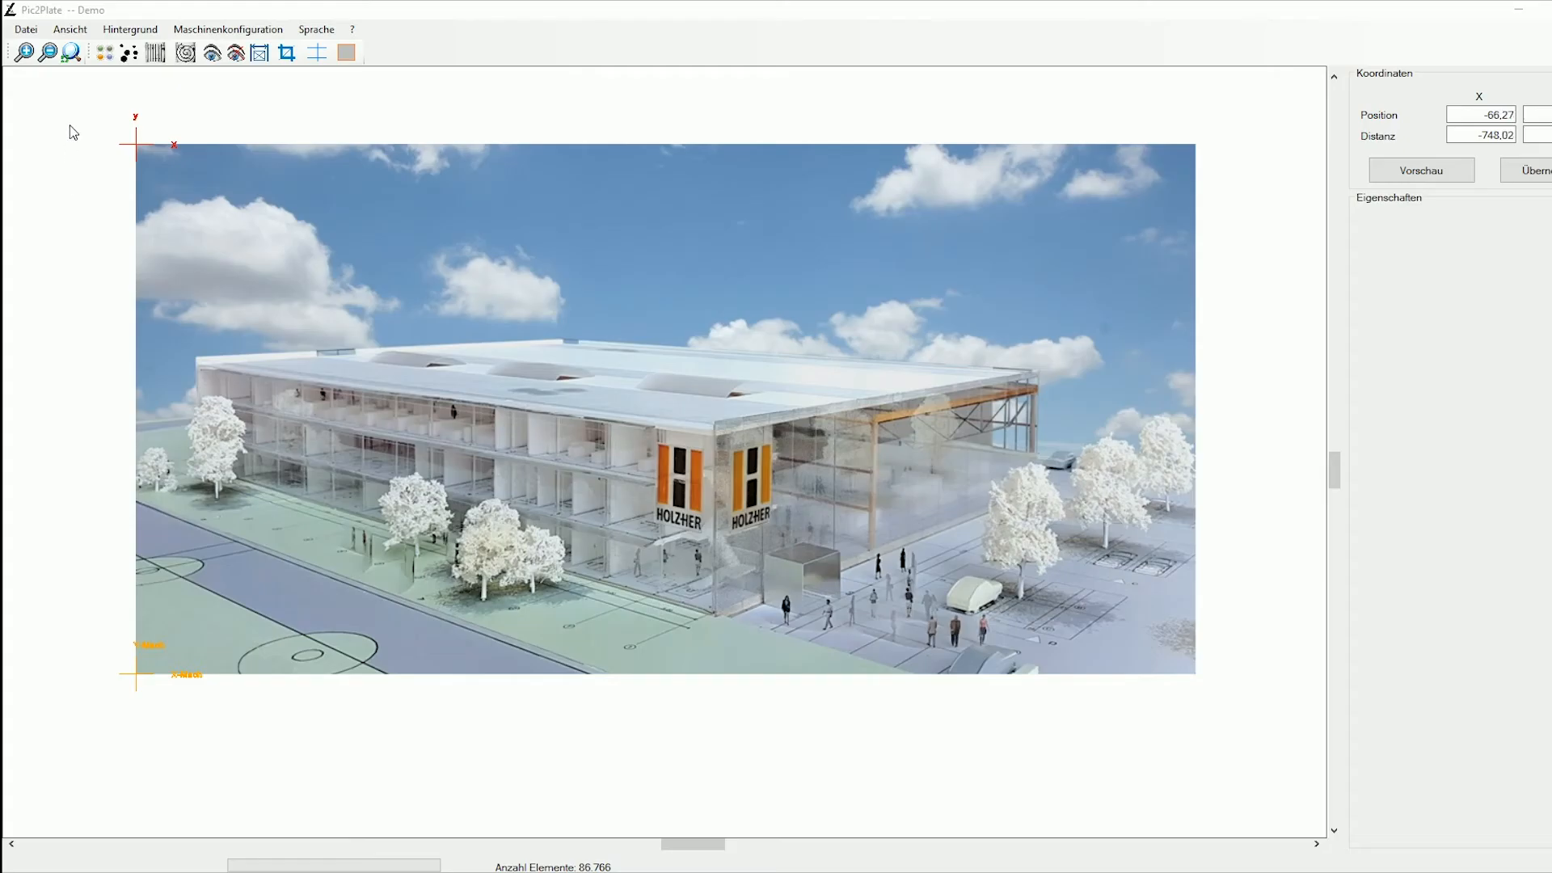
mouse_move(127, 53)
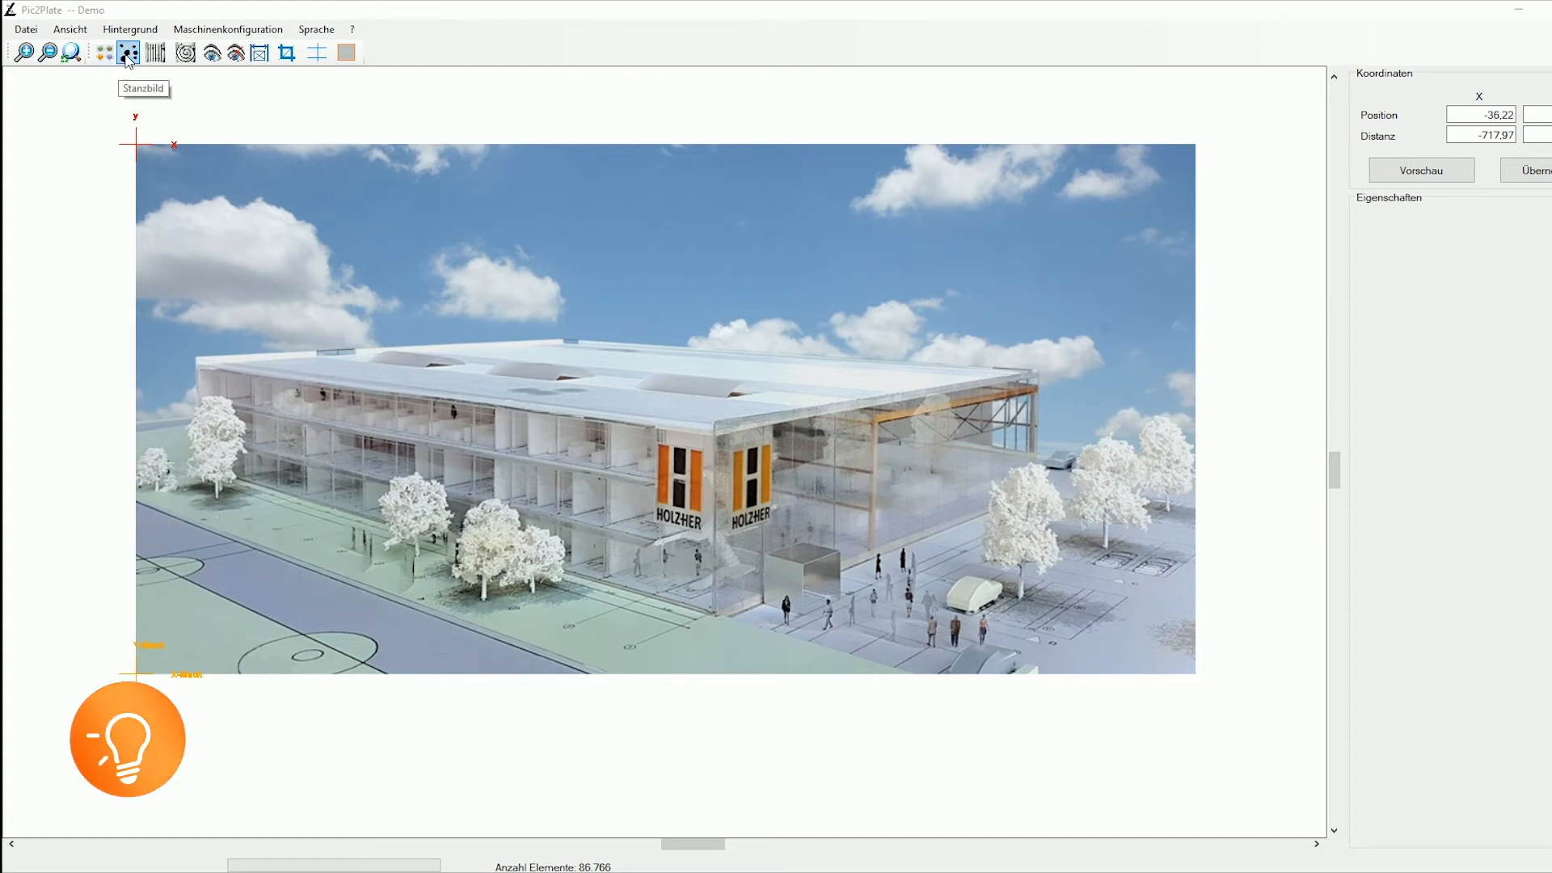
Convert the HOLZHER building photo into a punch-dot image with Stanzbild
click(155, 53)
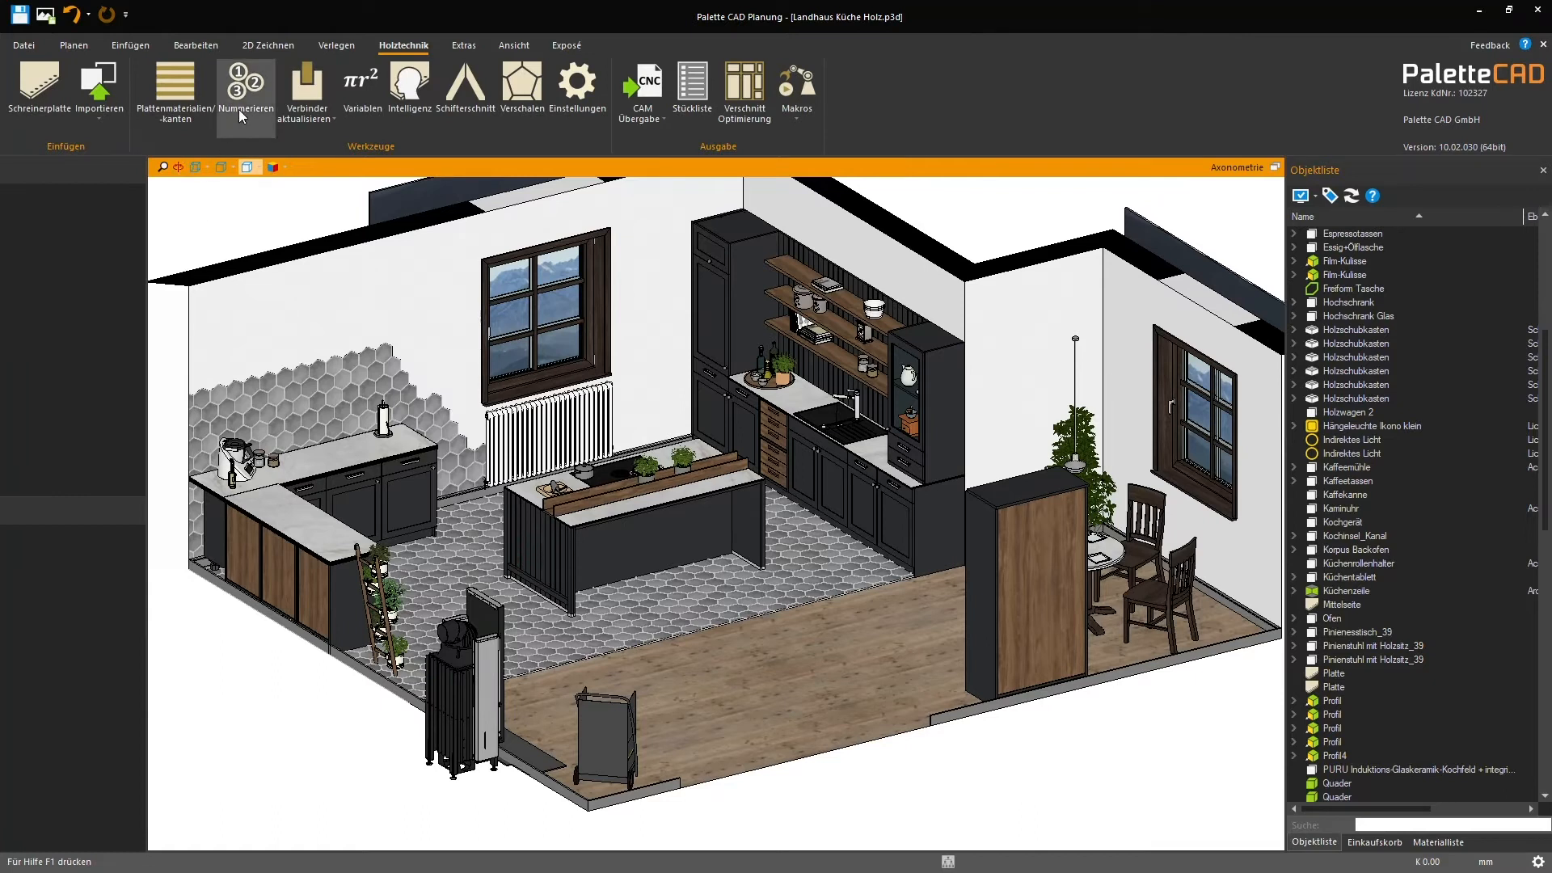
mouse_move(641, 84)
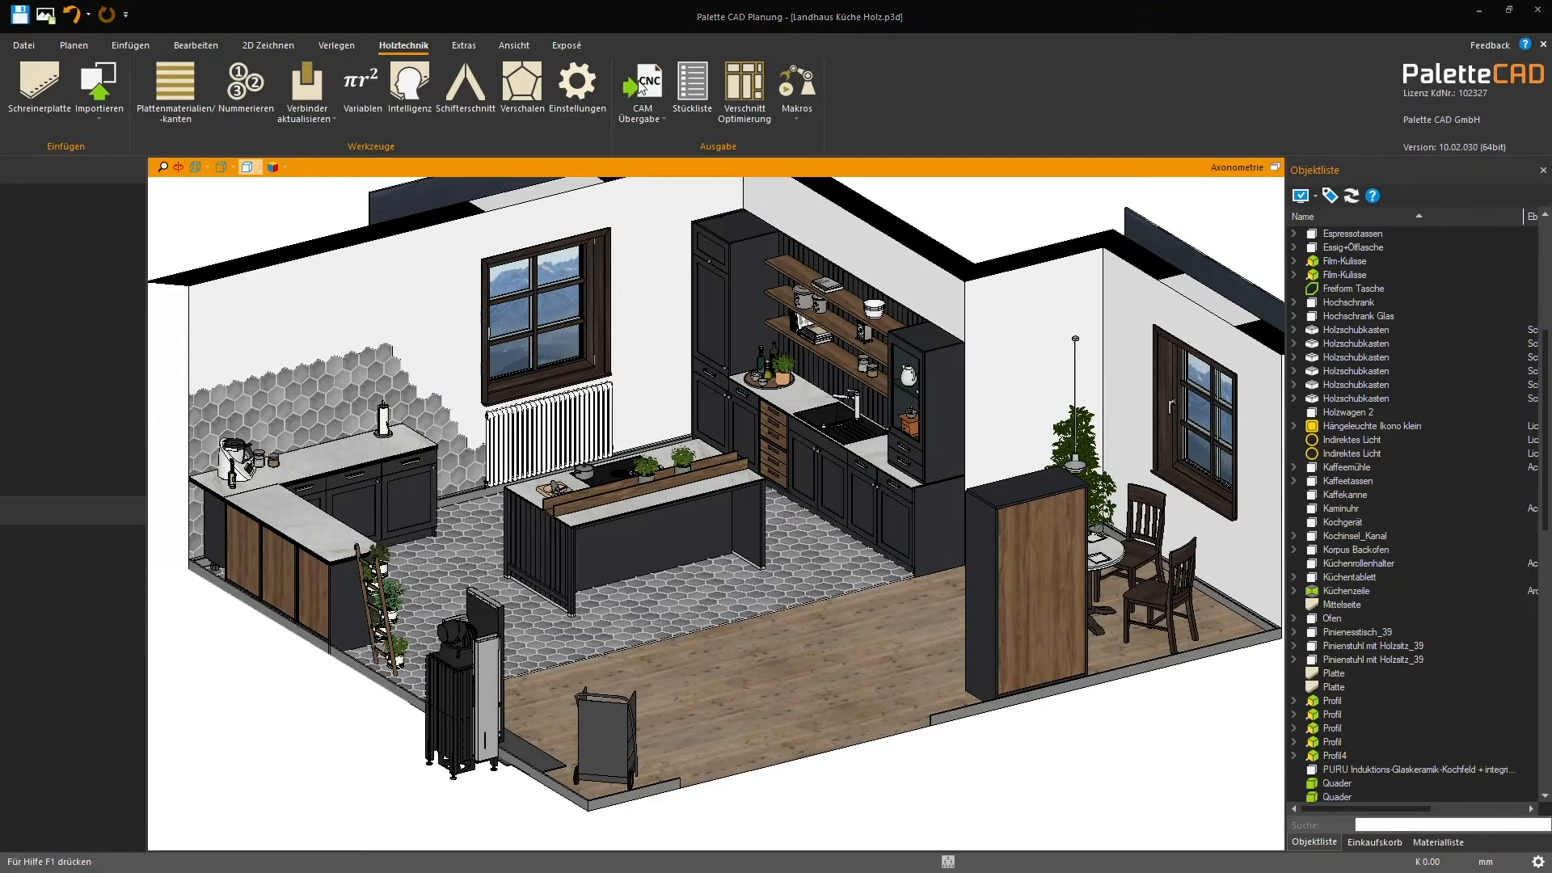
Open the Plattenmanager on CAM Übergabe, listing the kitchen's 251 panels
click(641, 84)
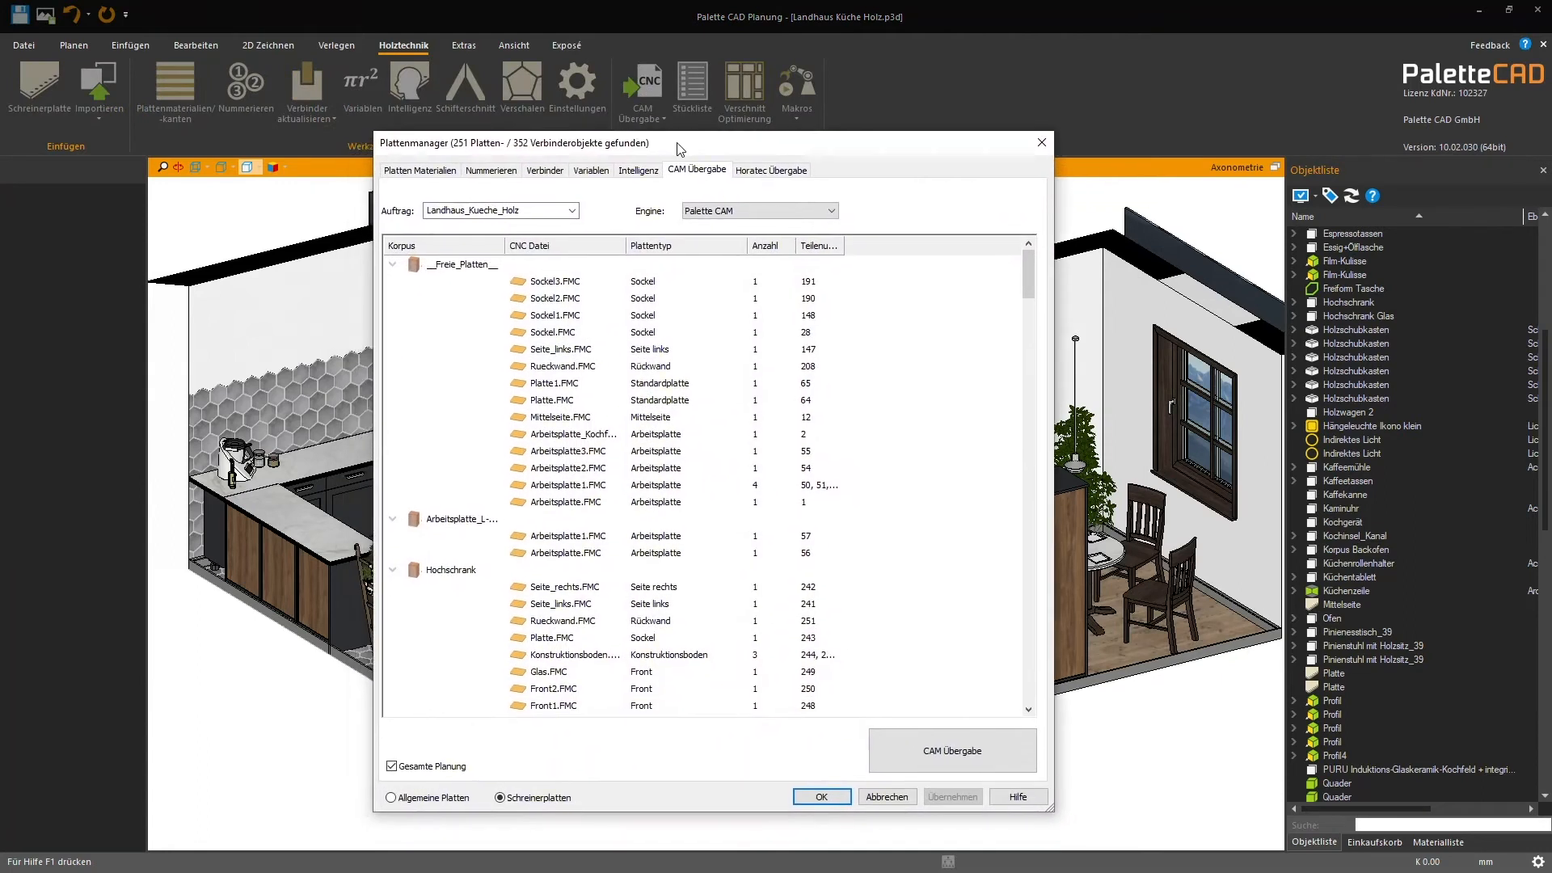